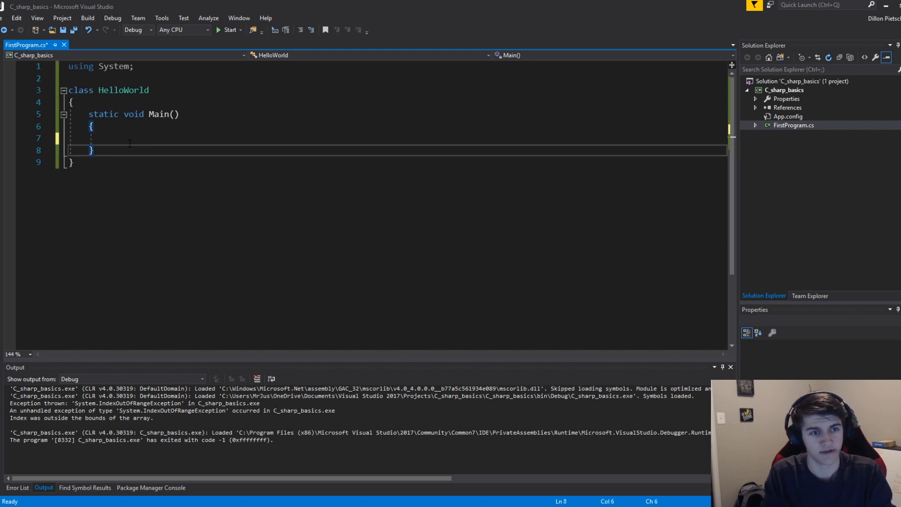
# - Declare static int Factorial(int x) with the base case returning x when x == 0
pyautogui.write('static')
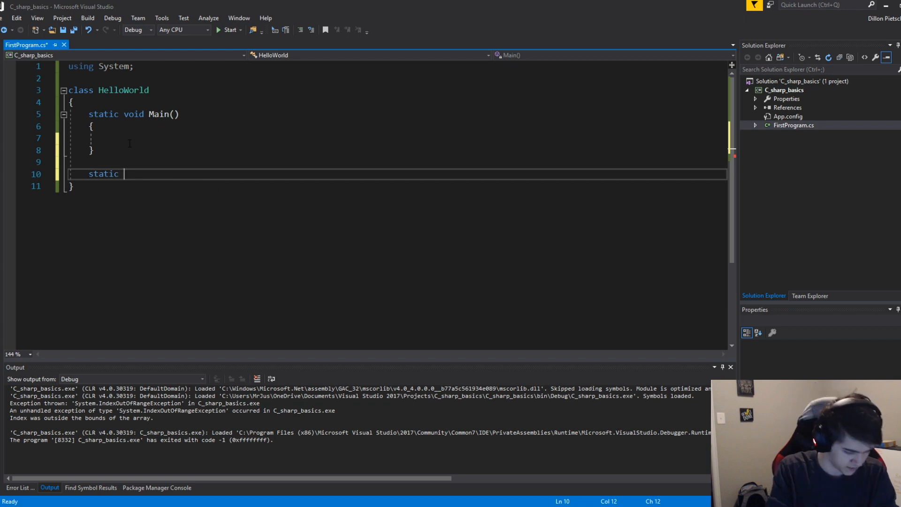
pyautogui.write('int Factorial')
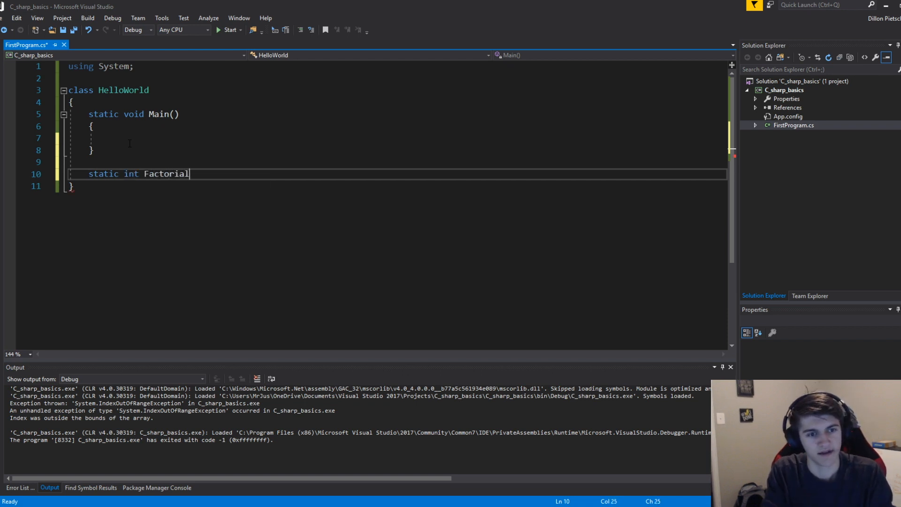
pyautogui.write('(int x)')
pyautogui.write('{')
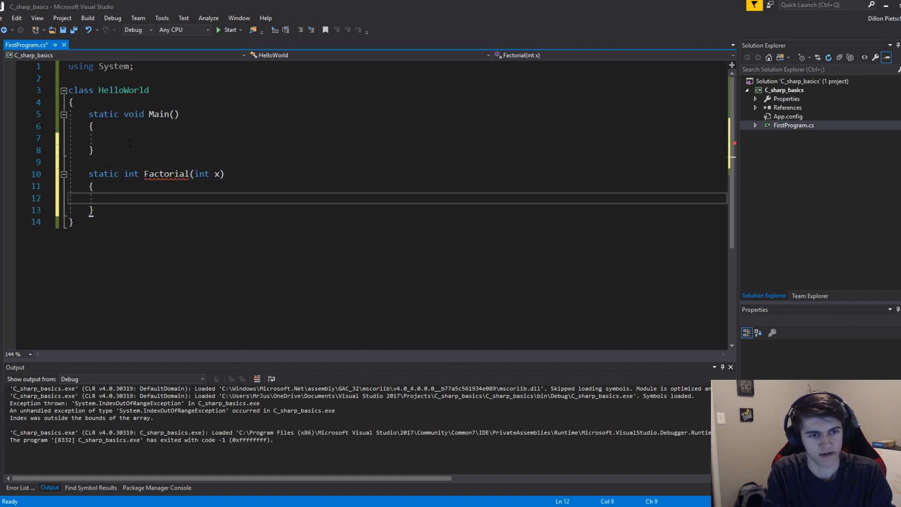
pyautogui.write('int ()')
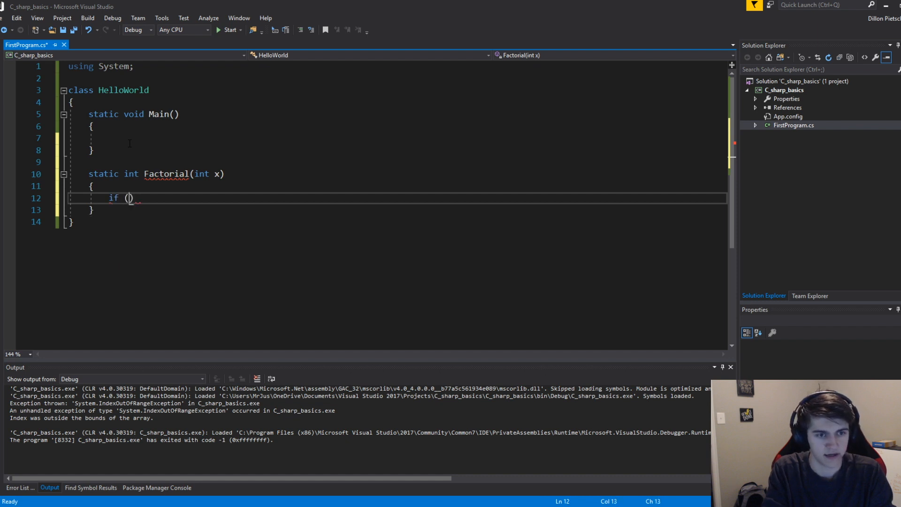
pyautogui.write('x == 0')
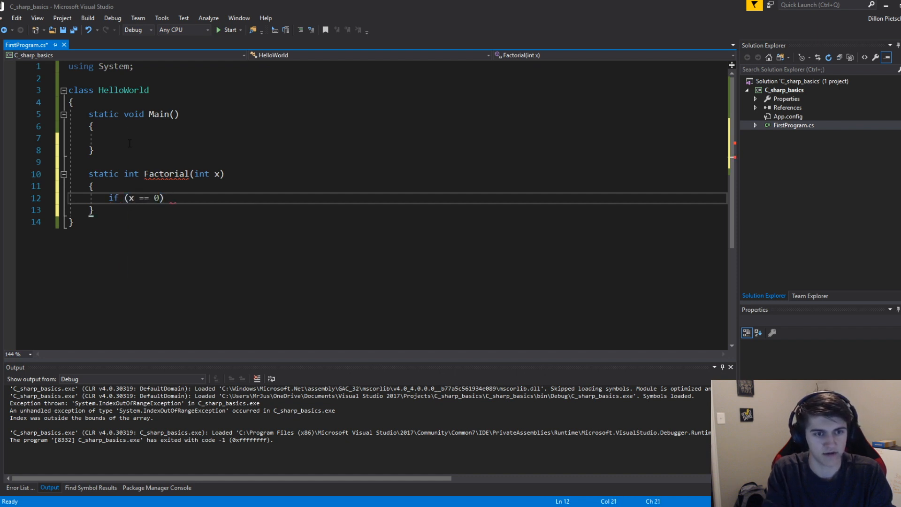
pyautogui.write('return x;')
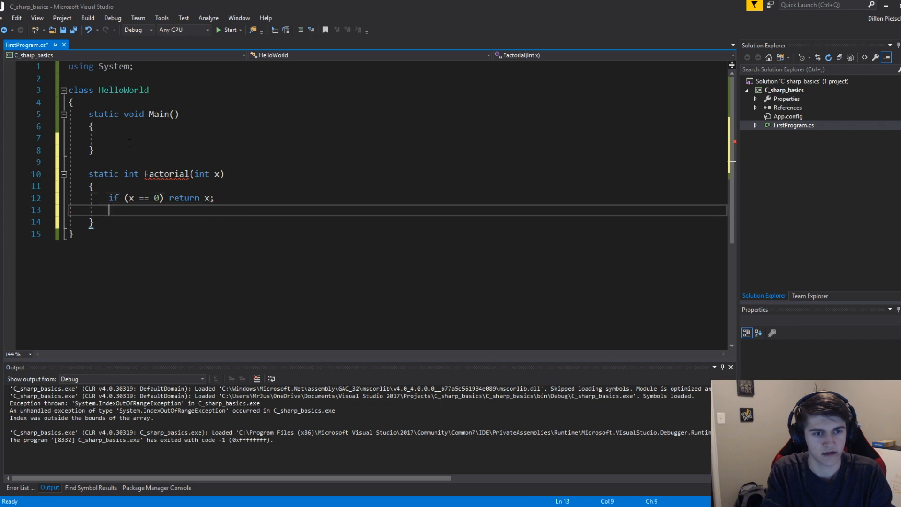
# - Add the recursive return x * Factorial(x - 1); to the method
pyautogui.write('r')
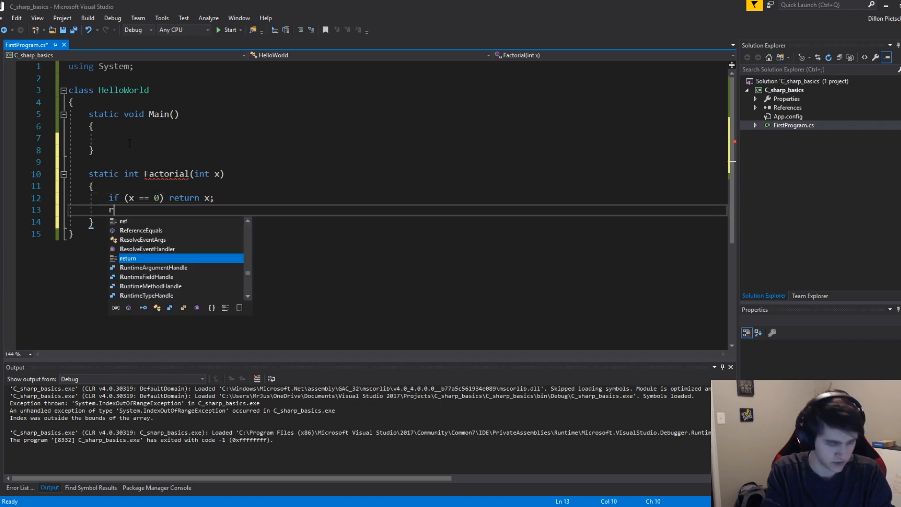
pyautogui.write('eturn x * Fa')
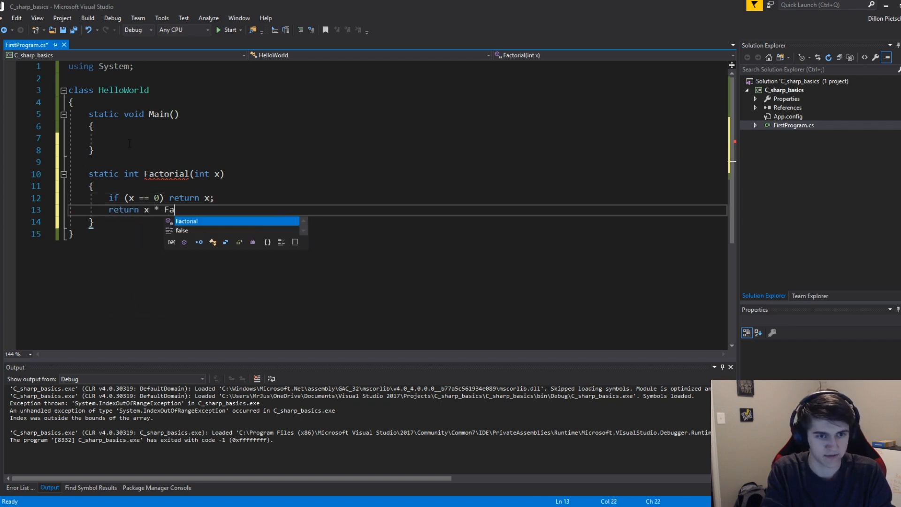
pyautogui.write('ctorial(x - 1)')
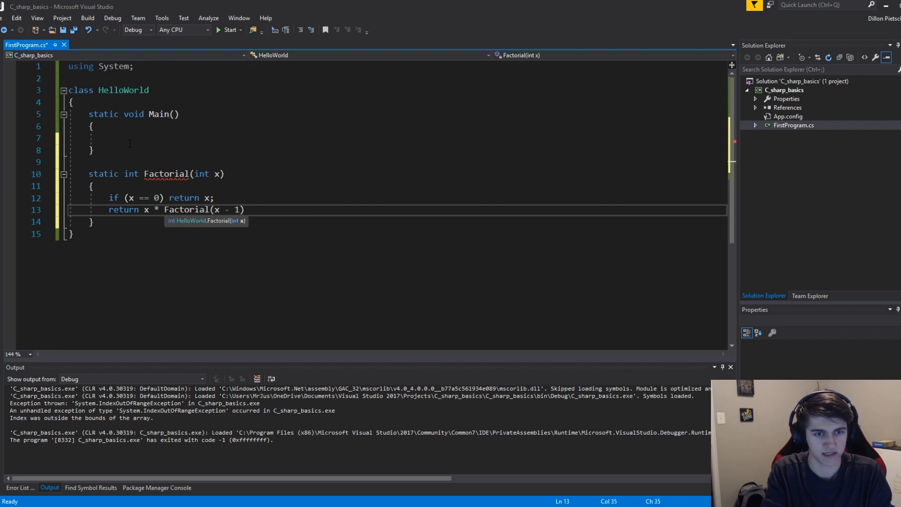
pyautogui.write(';')
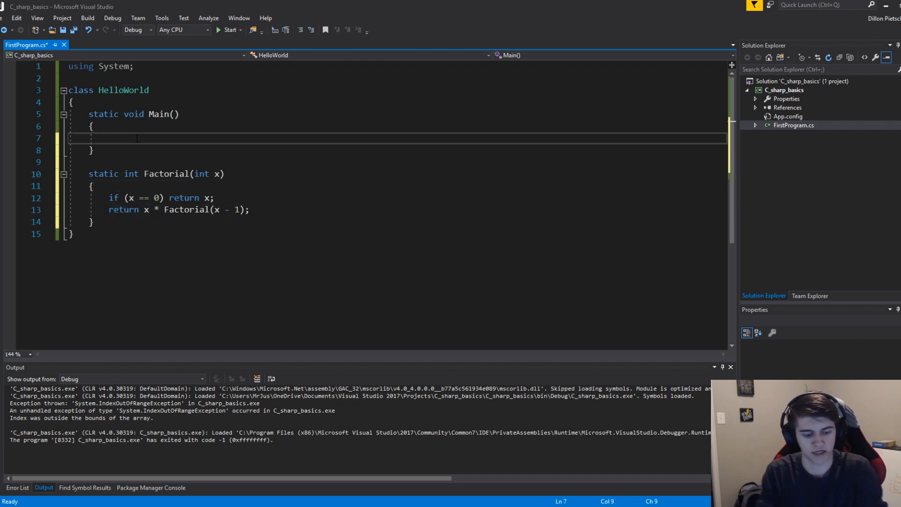
# - Have Main call Factorial(5); and save FirstProgram.cs
pyautogui.write('Factorial()')
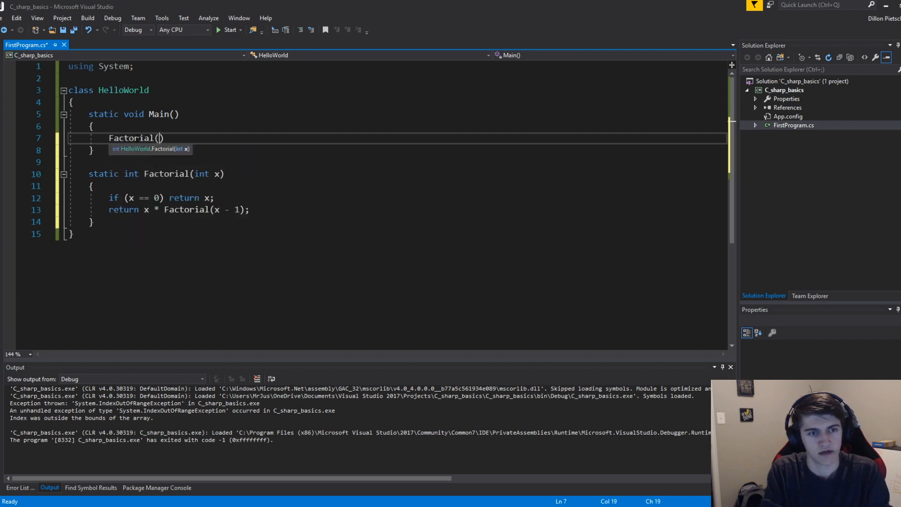
pyautogui.write('5')
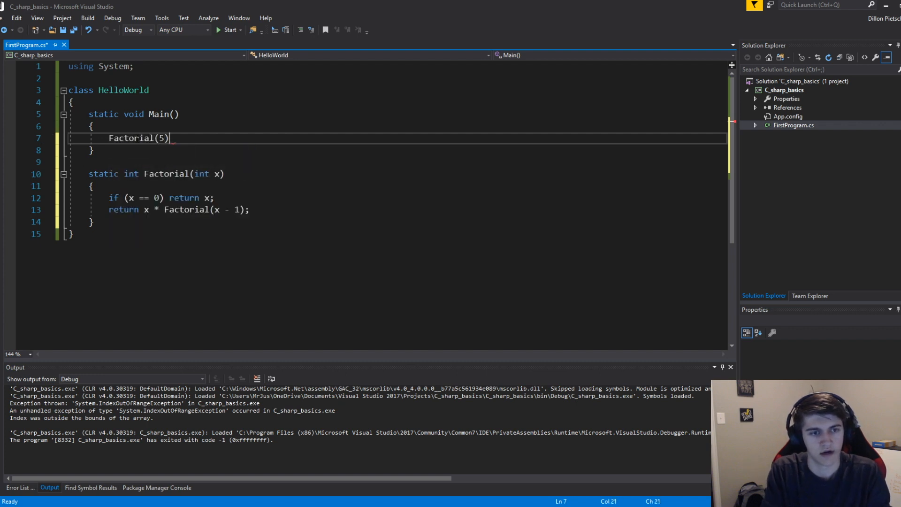
pyautogui.write(';')
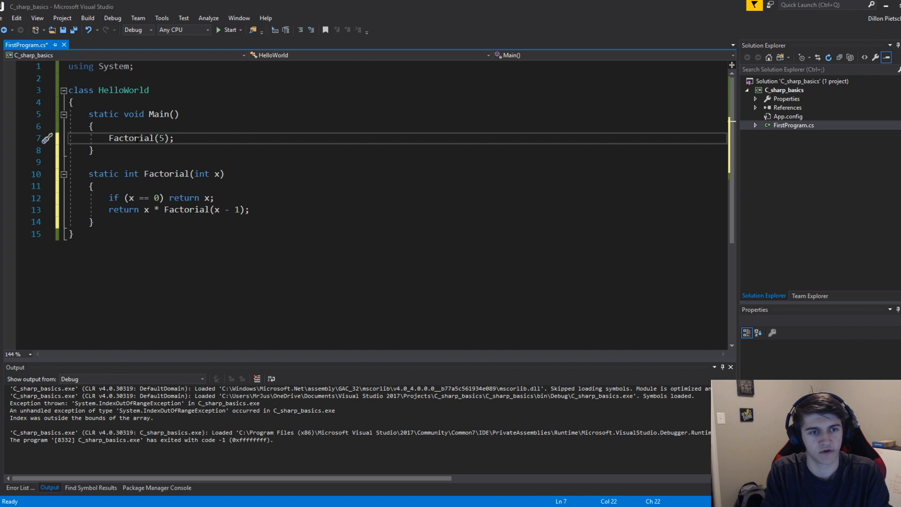
pyautogui.press('ctrl+s')
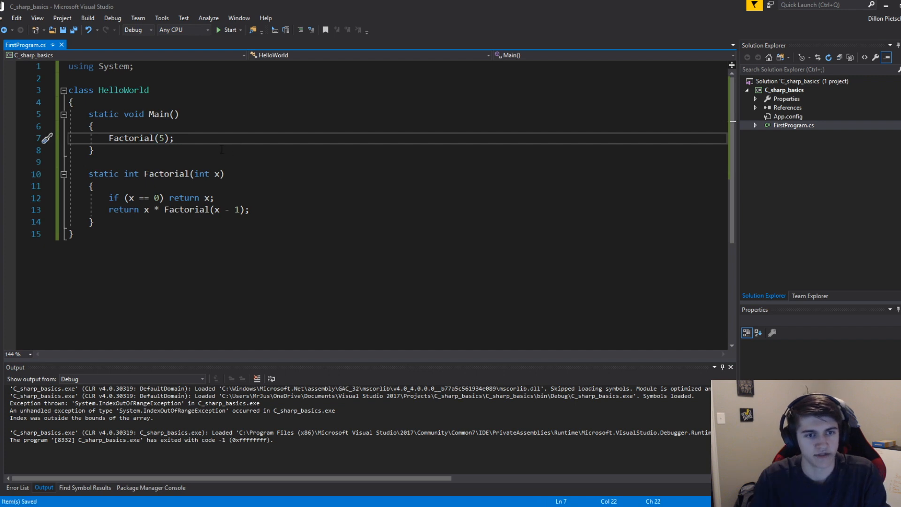
pyautogui.click(92, 186)
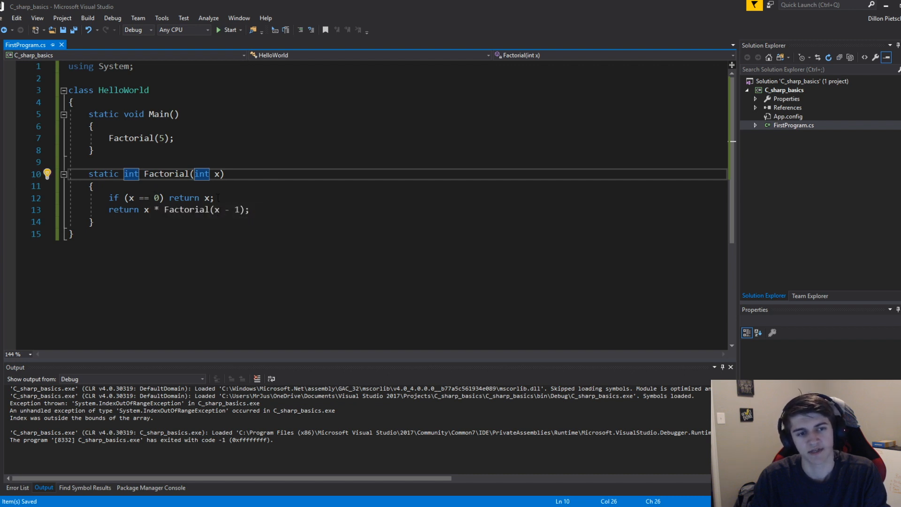
pyautogui.moveTo(233, 209)
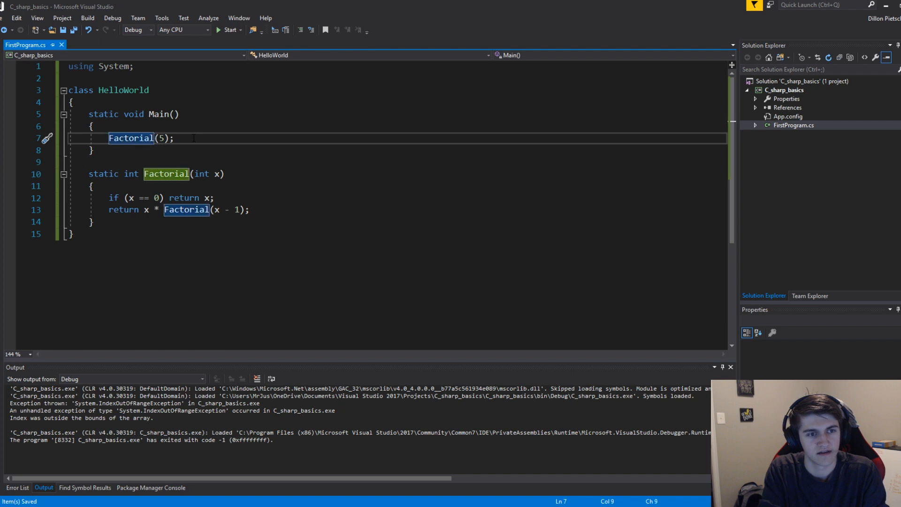
# - Write int x = Factorial(5);, Console.WriteLine(x); and Console.ReadKey();, then start the program
pyautogui.write('int x =')
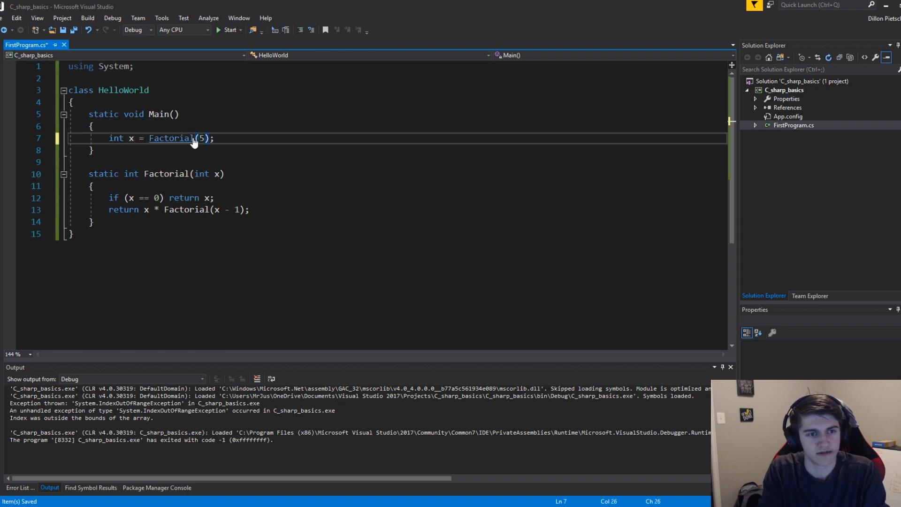
pyautogui.write('Cono')
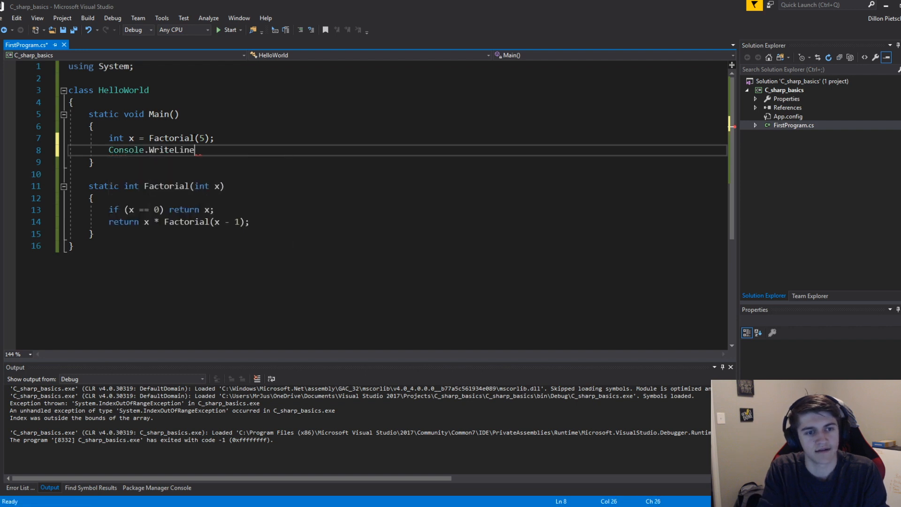
pyautogui.write('(x);')
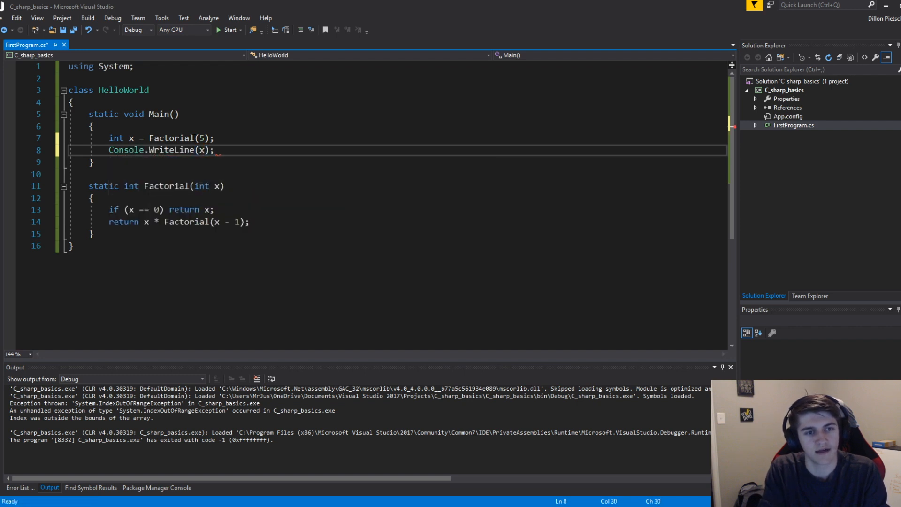
pyautogui.write('Consol')
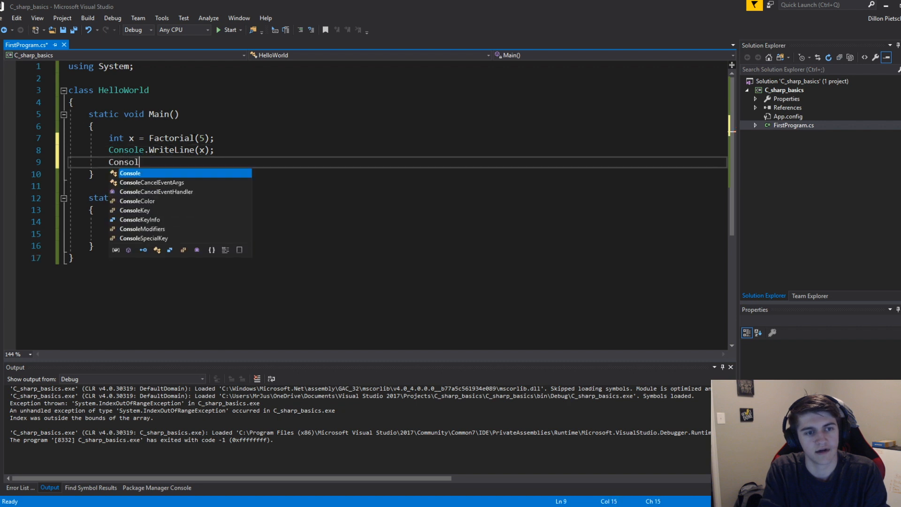
pyautogui.write('e.Rea')
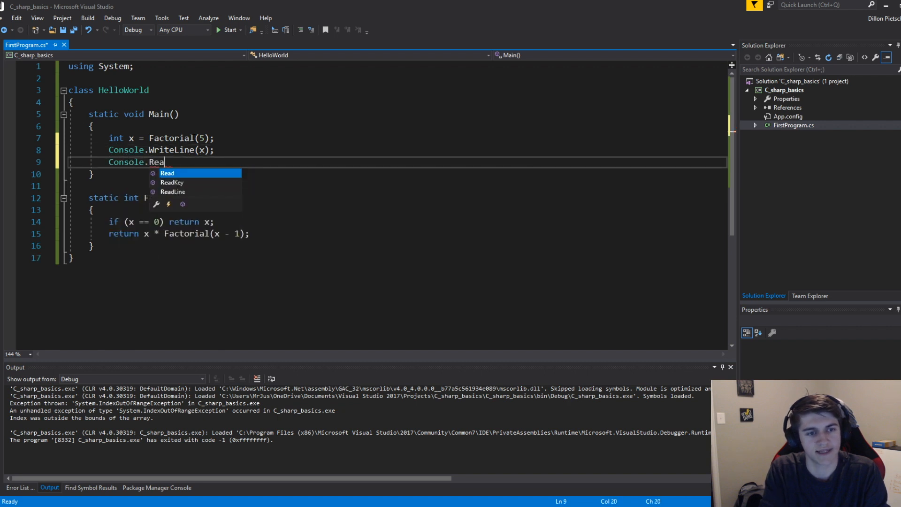
pyautogui.write('Key();')
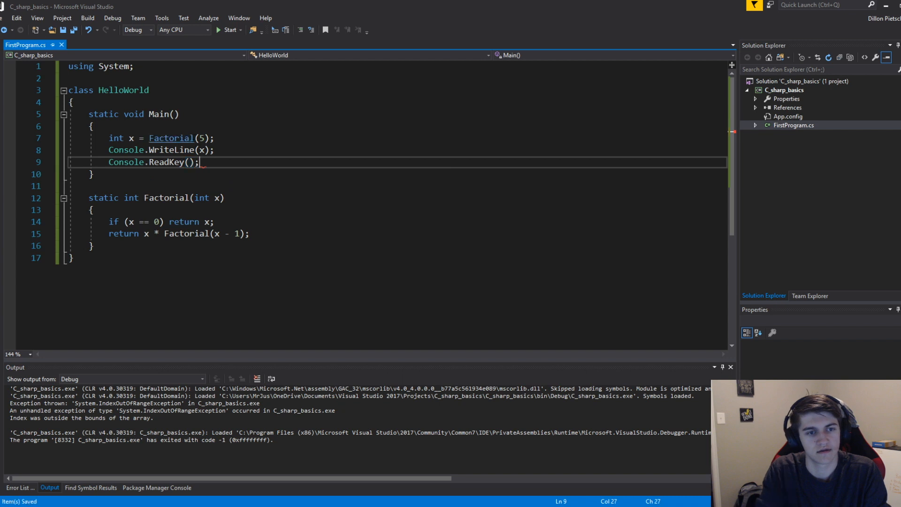
pyautogui.click(229, 30)
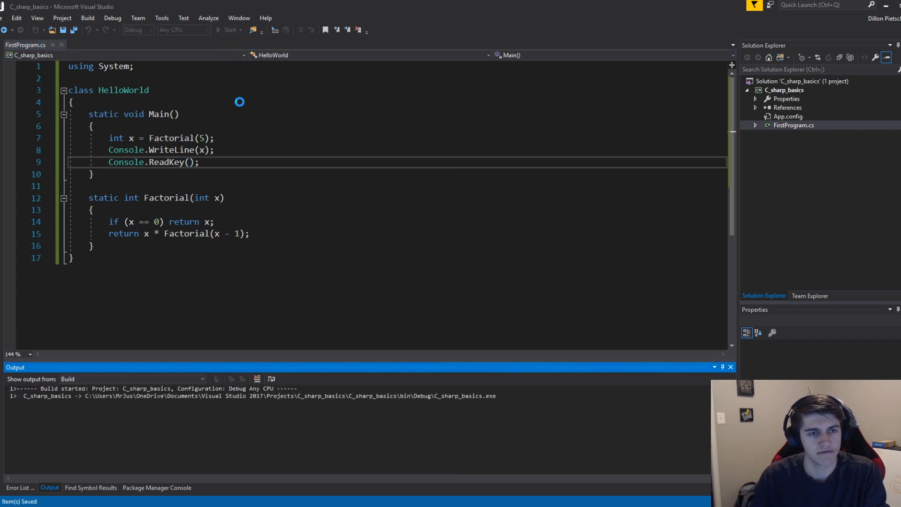
# - Let the console program run, then stop debugging to return to the editor
pyautogui.click(229, 30)
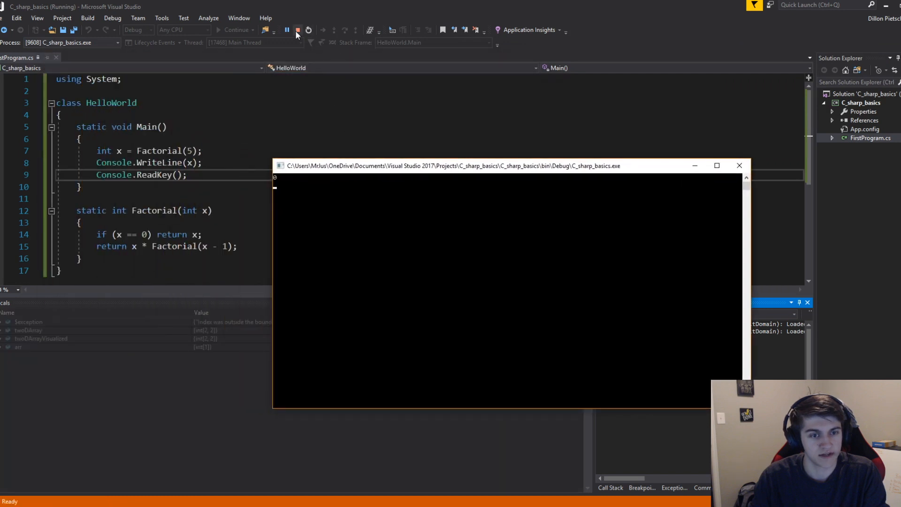
pyautogui.moveTo(298, 30)
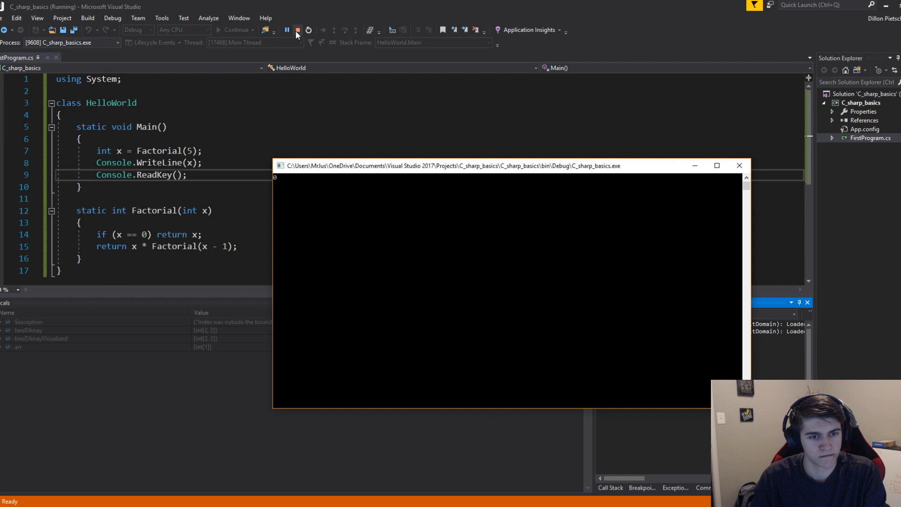
pyautogui.click(297, 30)
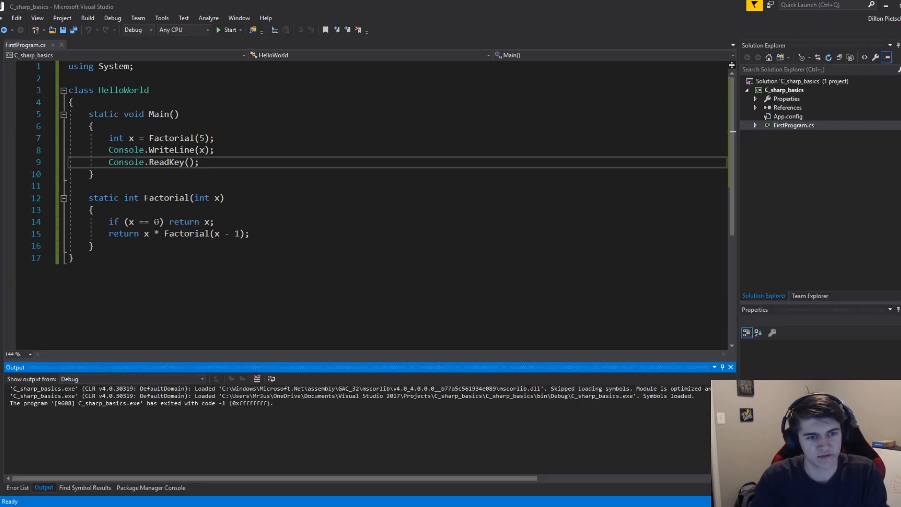
# - Change the base case to x == 1, run the program to print 120, and stop it
pyautogui.write('1')
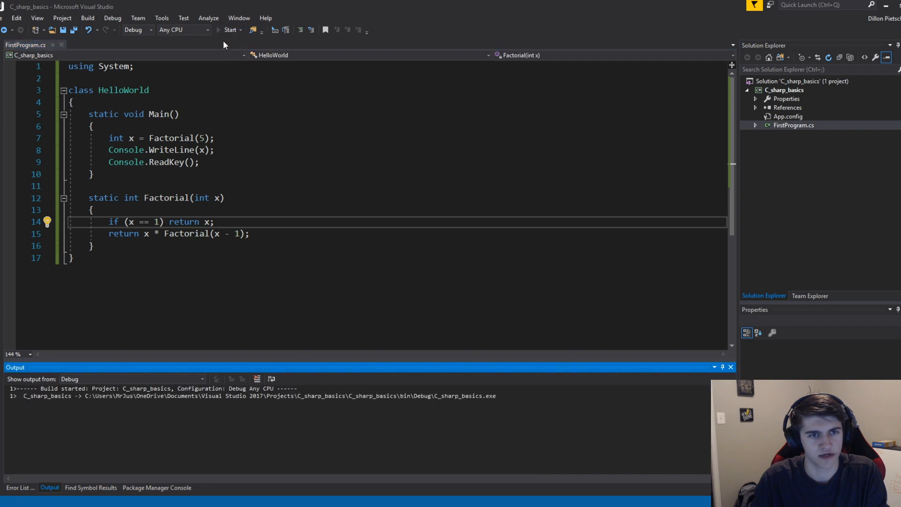
pyautogui.click(230, 30)
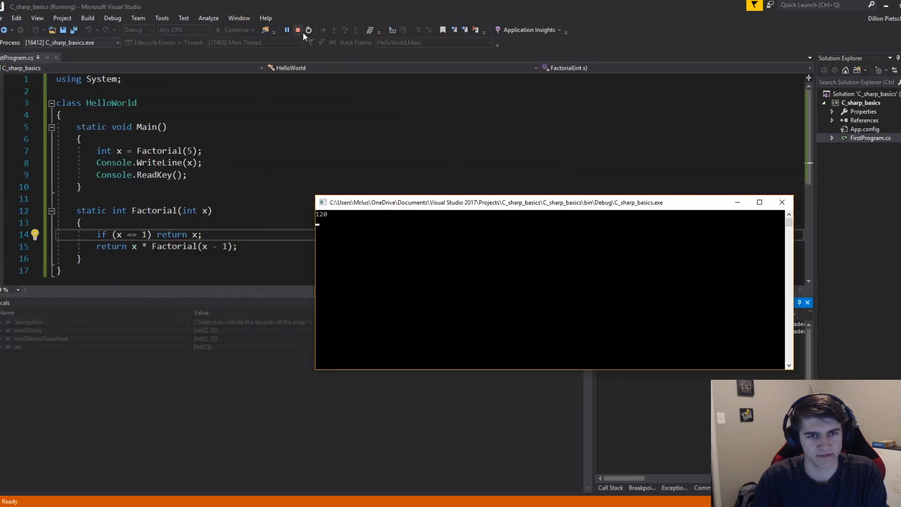
pyautogui.click(297, 30)
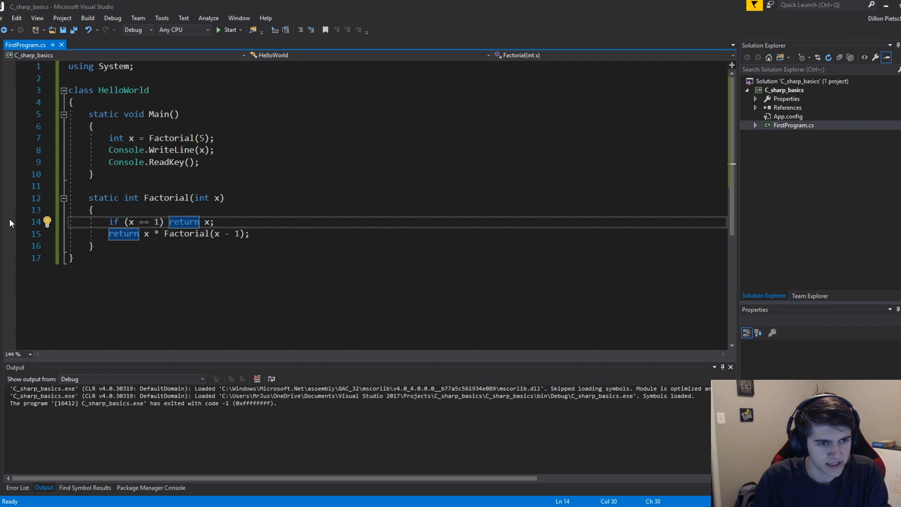
# - Set a breakpoint on the base-case line, debug until it hits with x = 5, and view Breakpoints, Command Window and Output
pyautogui.click(10, 222)
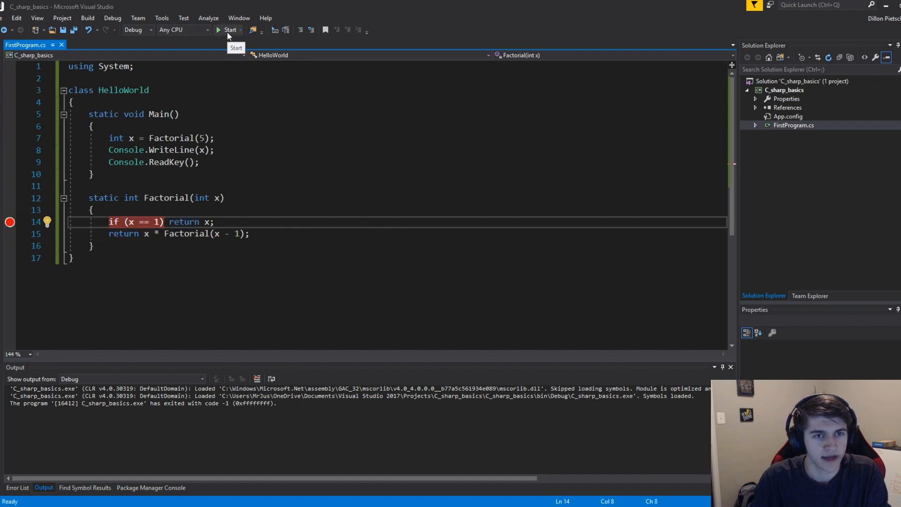
pyautogui.click(229, 30)
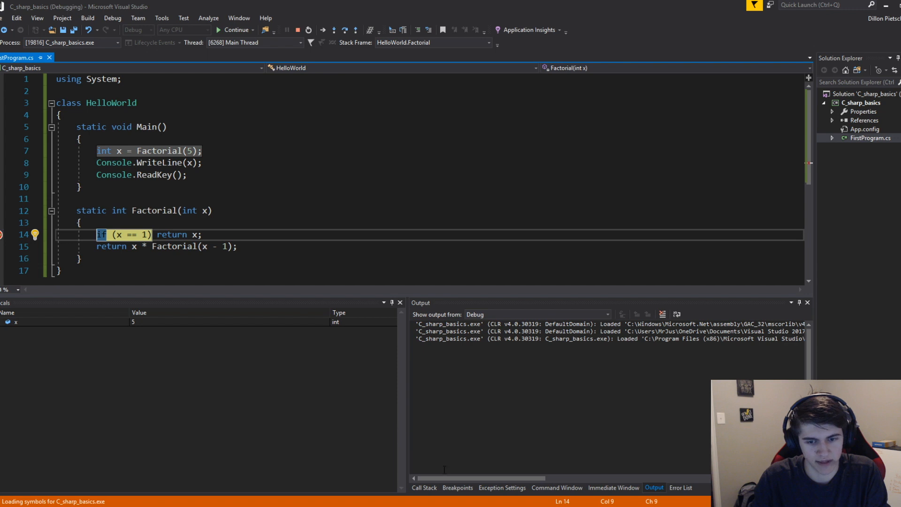
pyautogui.click(458, 487)
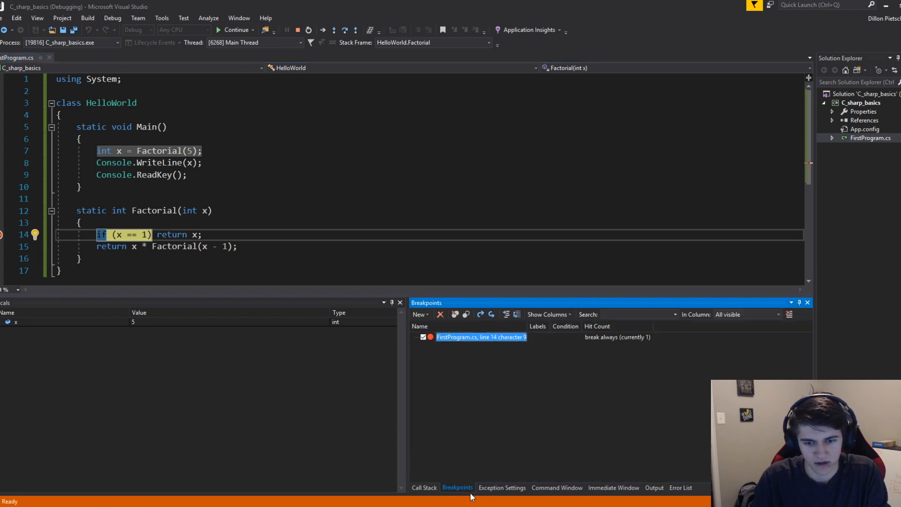
pyautogui.click(555, 487)
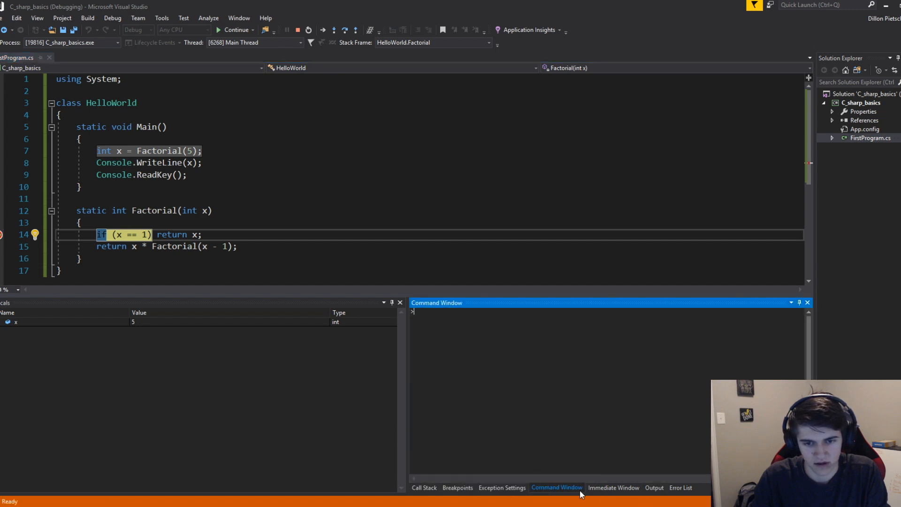
pyautogui.click(653, 488)
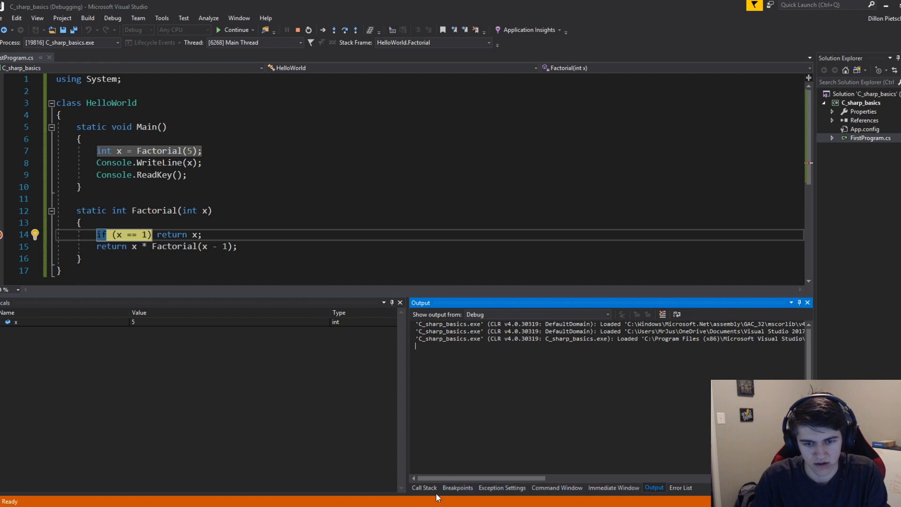
# - Show the Call Stack and select the Main() Line 7 caller of Factorial
pyautogui.click(424, 487)
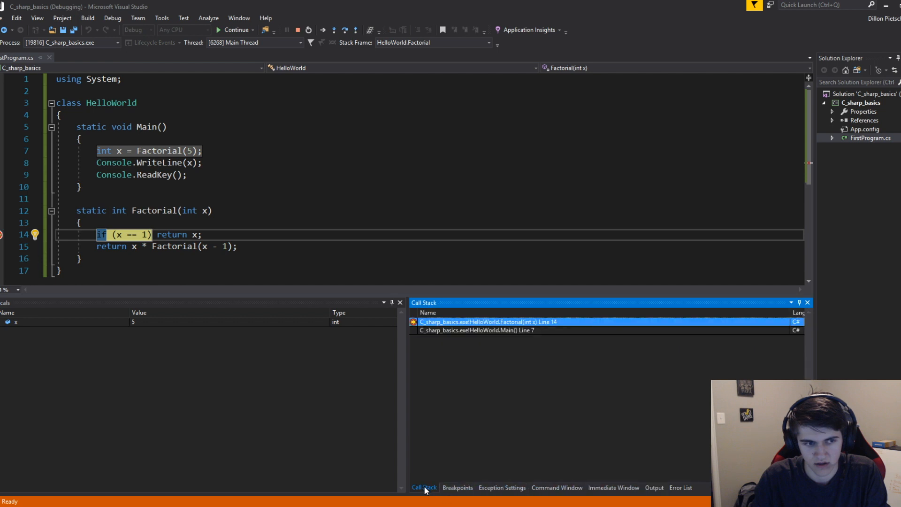
pyautogui.click(457, 487)
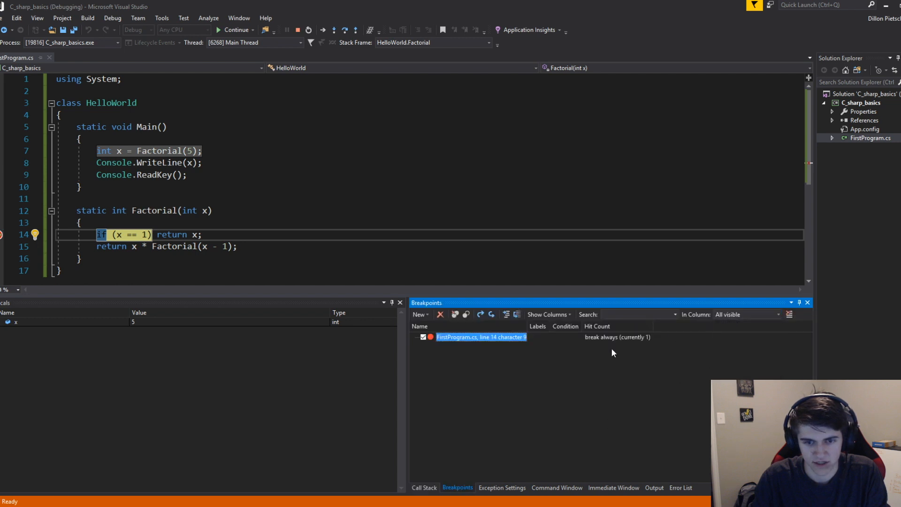
pyautogui.click(424, 488)
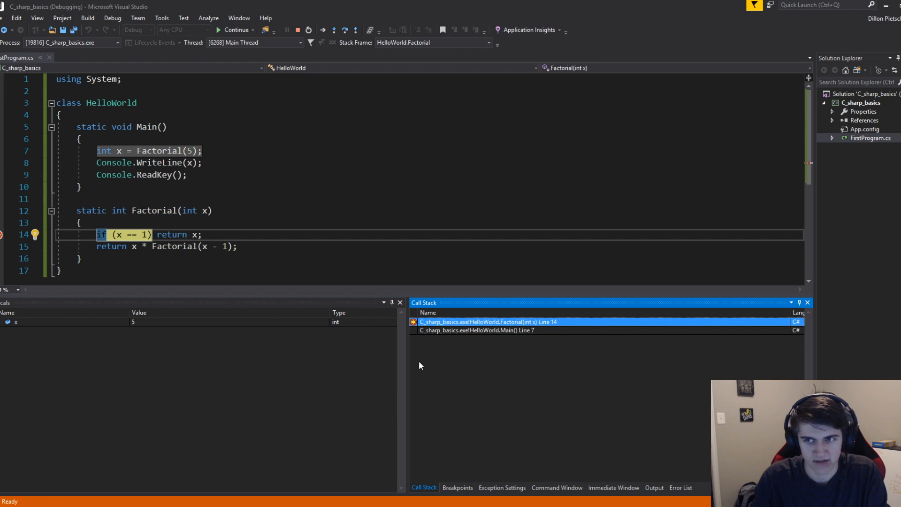
pyautogui.moveTo(455, 333)
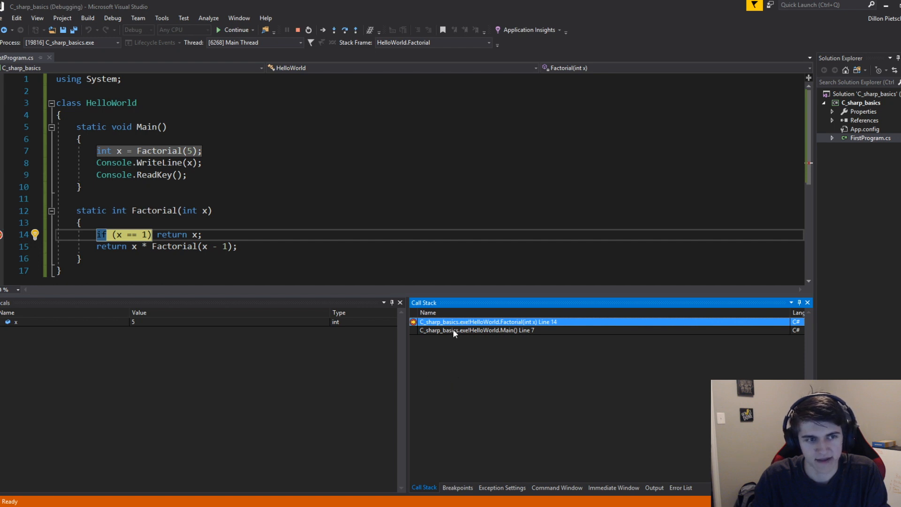
pyautogui.click(476, 330)
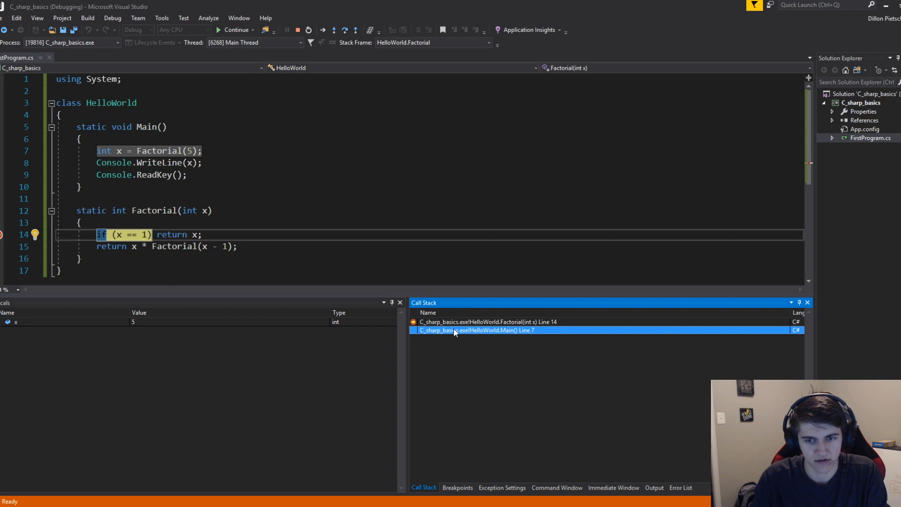
pyautogui.moveTo(512, 334)
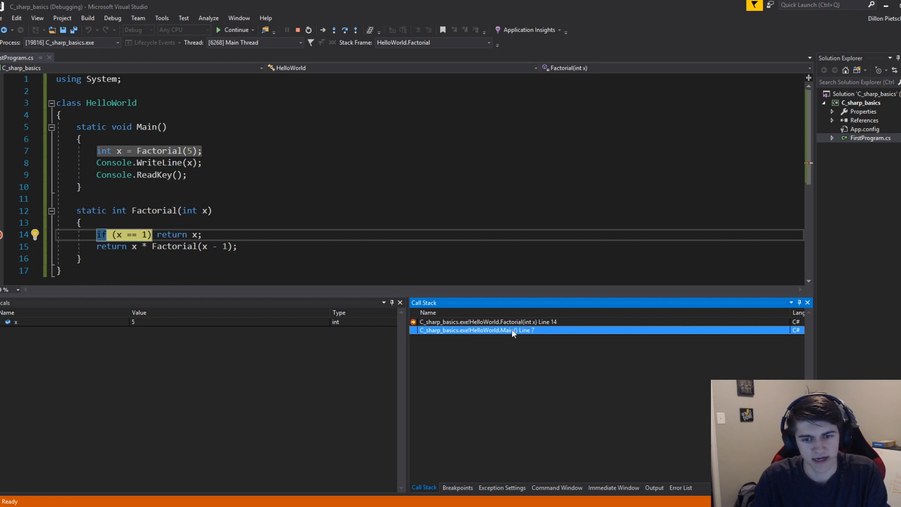
pyautogui.moveTo(469, 340)
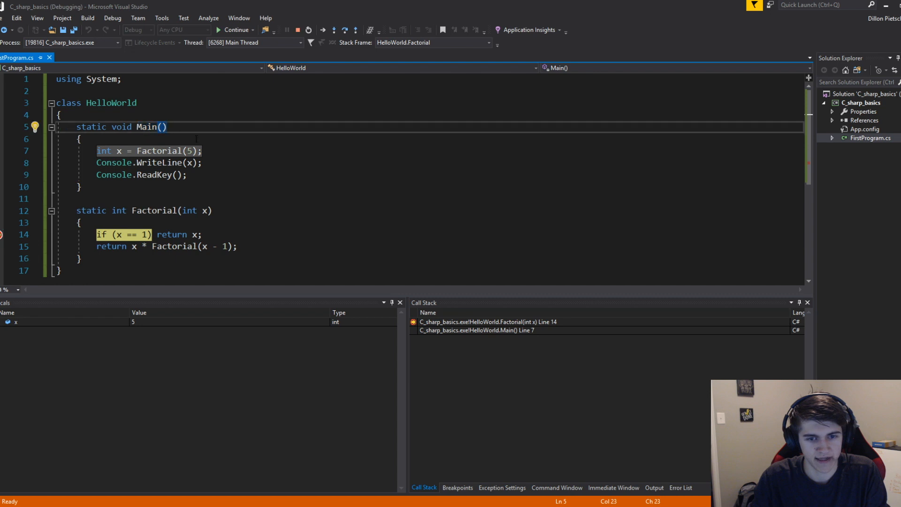
# - Step through the recursive Factorial calls down to the base case and begin stepping out
pyautogui.click(476, 330)
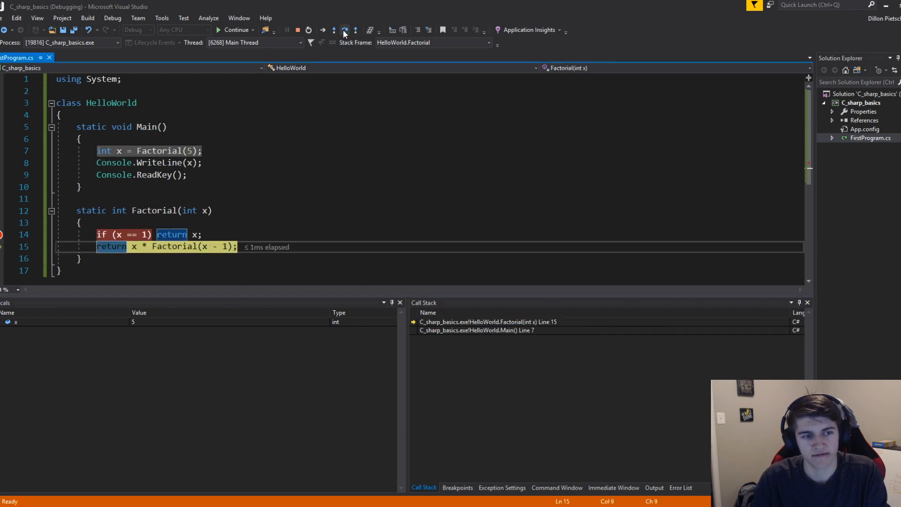
pyautogui.click(323, 30)
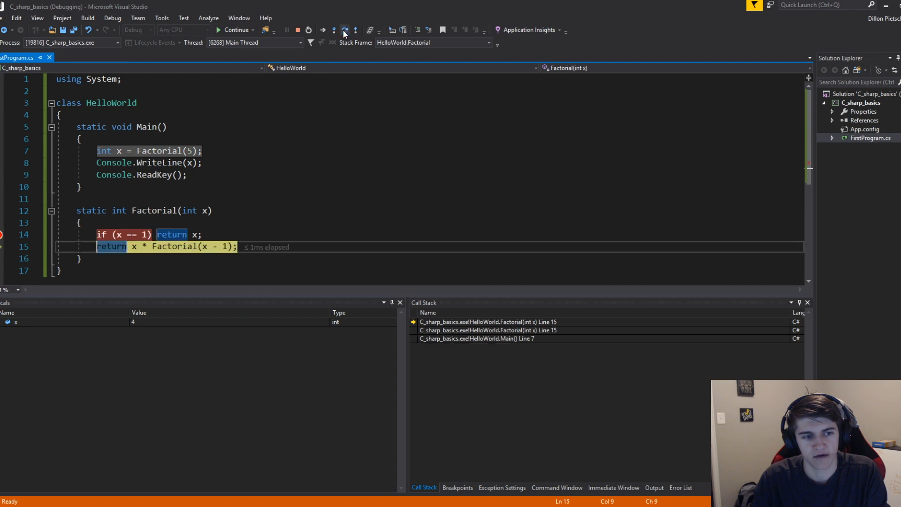
pyautogui.click(345, 30)
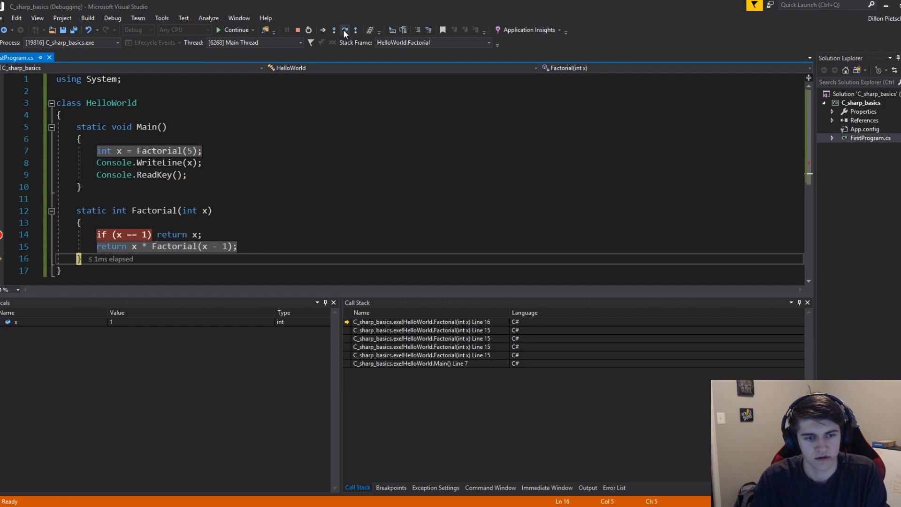
pyautogui.moveTo(345, 30)
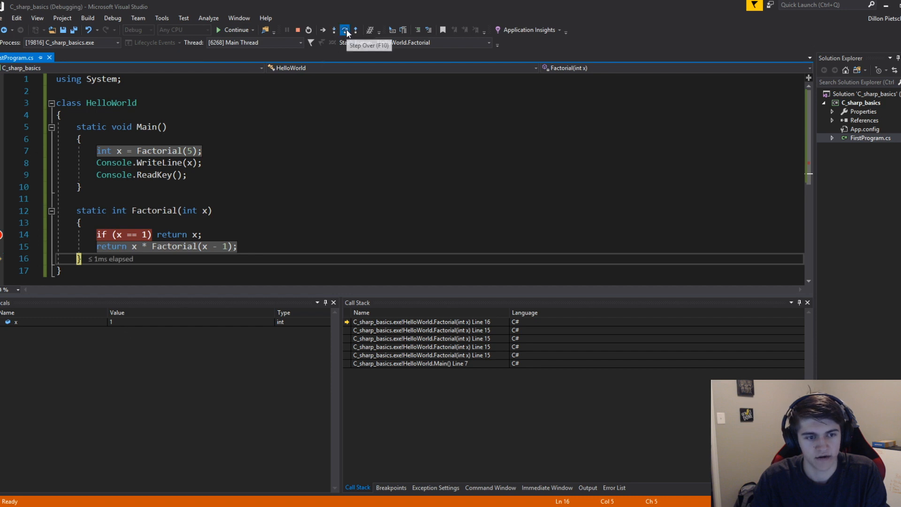
pyautogui.click(346, 30)
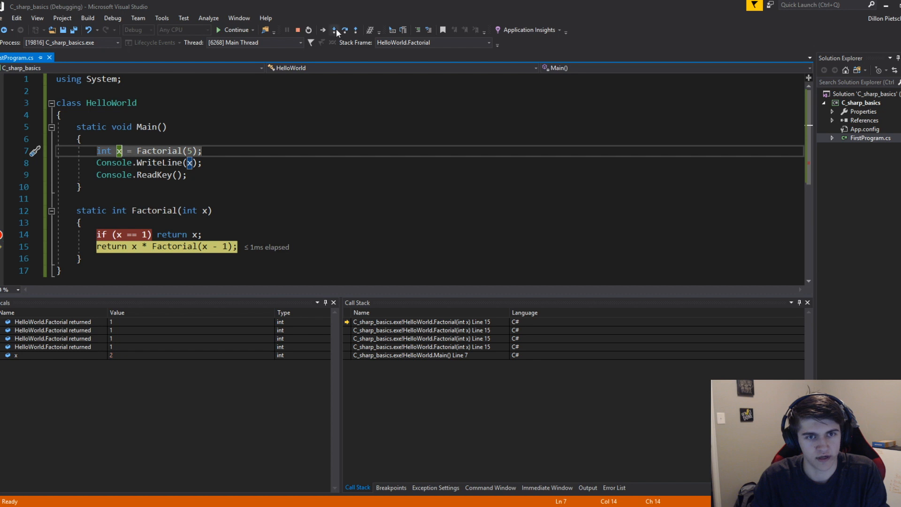
pyautogui.click(344, 30)
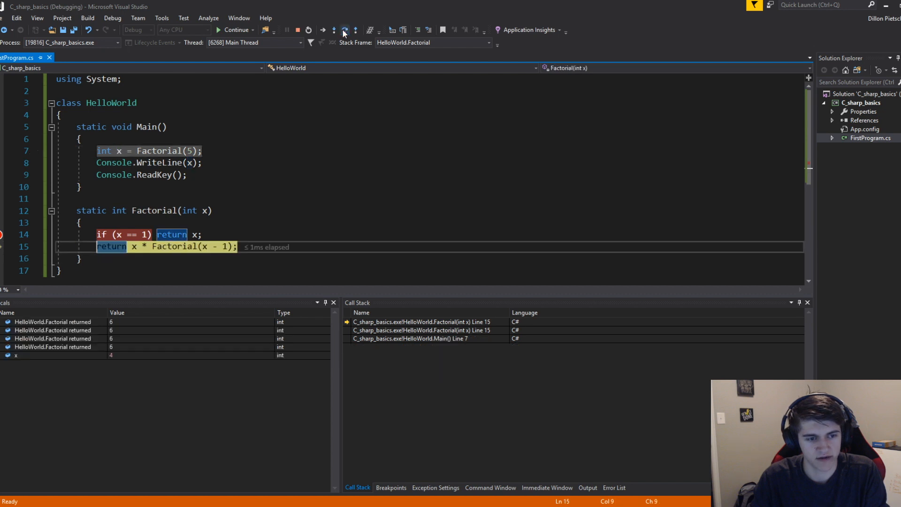
# - Step out of the remaining calls back to Main line 8 with x = 120 and select the Main frame
pyautogui.click(324, 30)
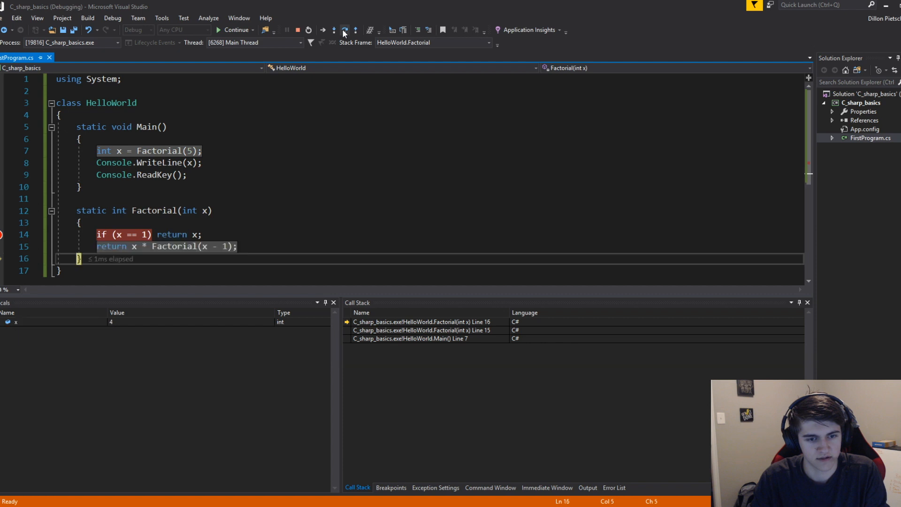
pyautogui.click(342, 30)
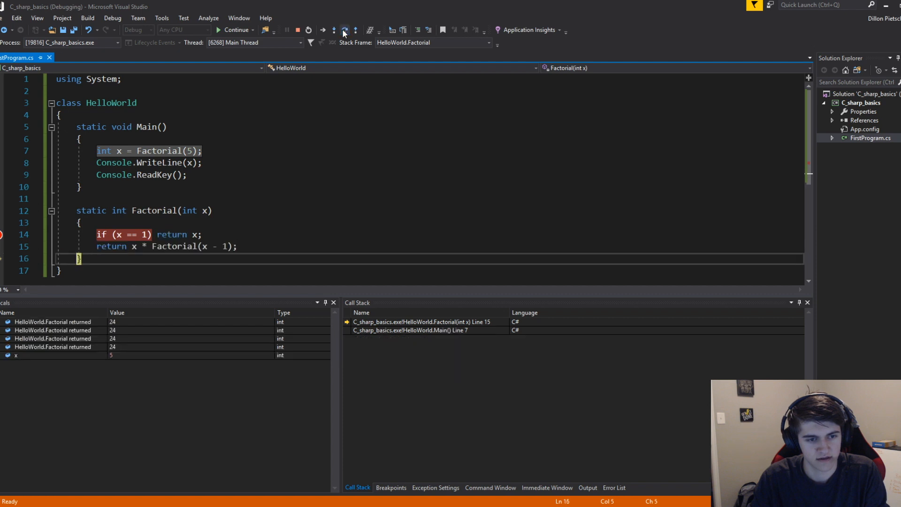
pyautogui.click(342, 30)
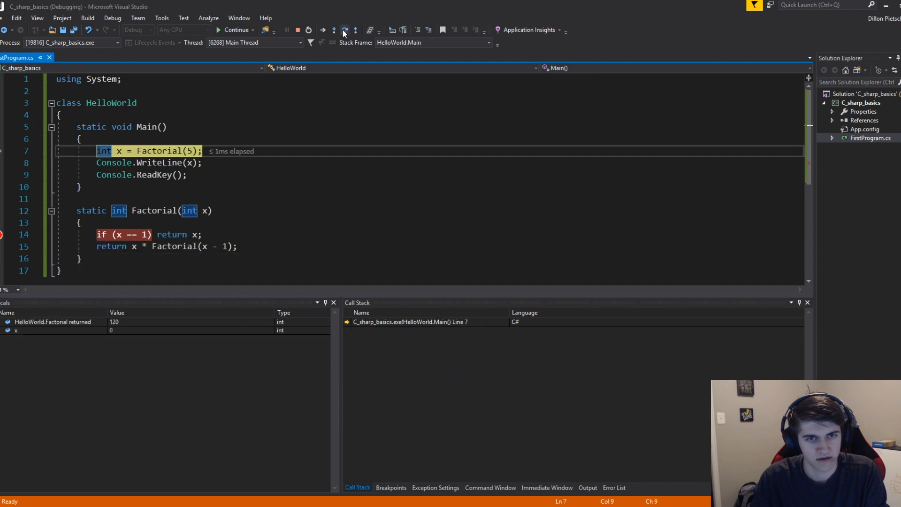
pyautogui.click(335, 30)
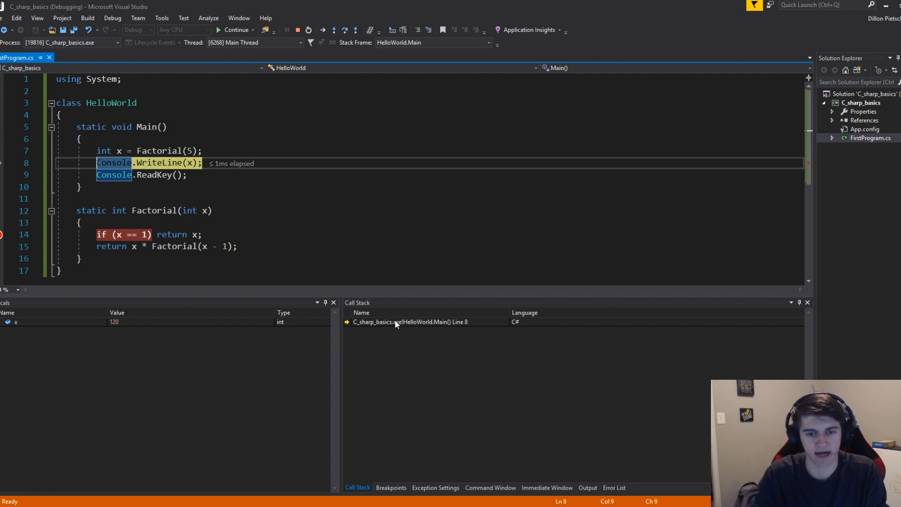
pyautogui.click(429, 323)
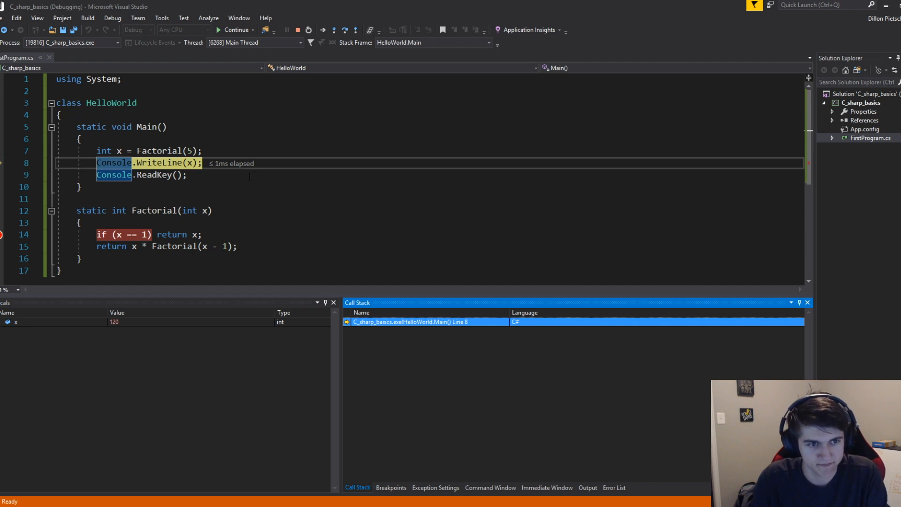
# - Stop debugging and delete the Factorial method and Main's body, leaving an empty Main
pyautogui.click(344, 30)
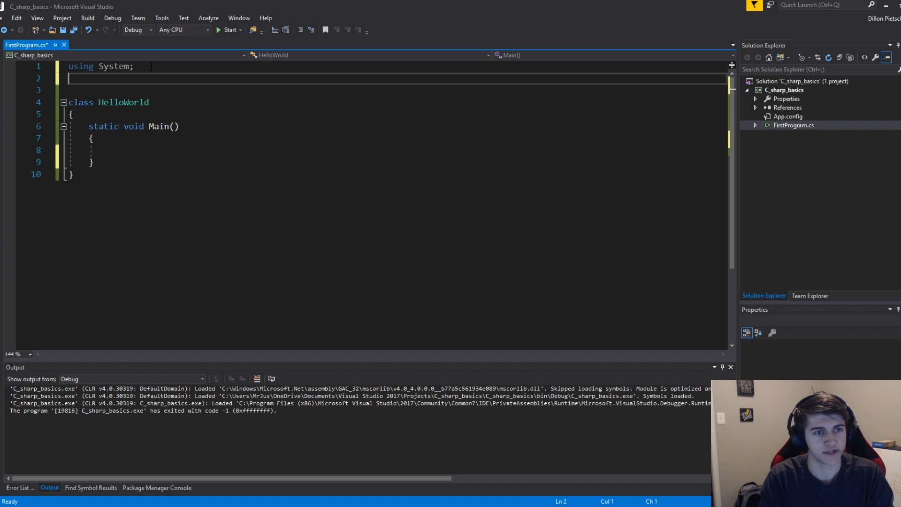
# - Import System.Text and declare StringBuilder strBuilder1 = new StringBuilder("strBuilder1");
pyautogui.write('using System.Text;')
pyautogui.click(397, 150)
pyautogui.write('Stri')
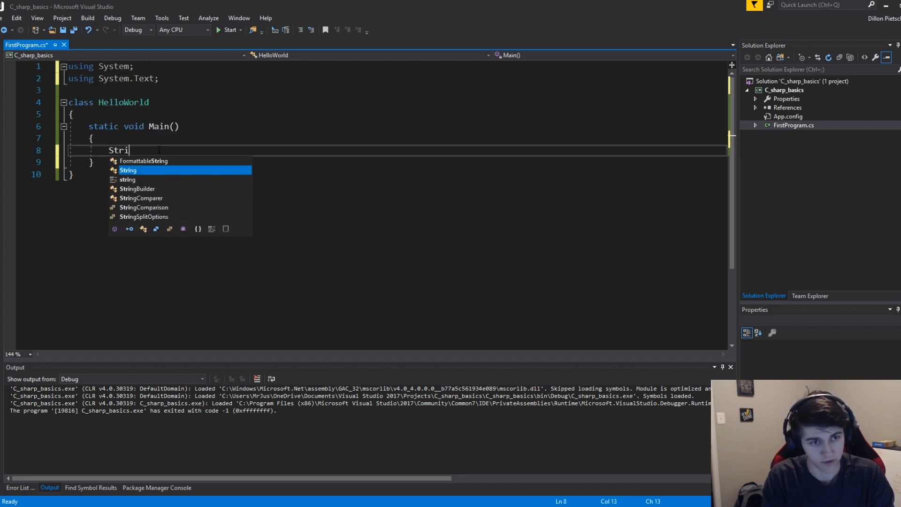
pyautogui.write('ngBuilder')
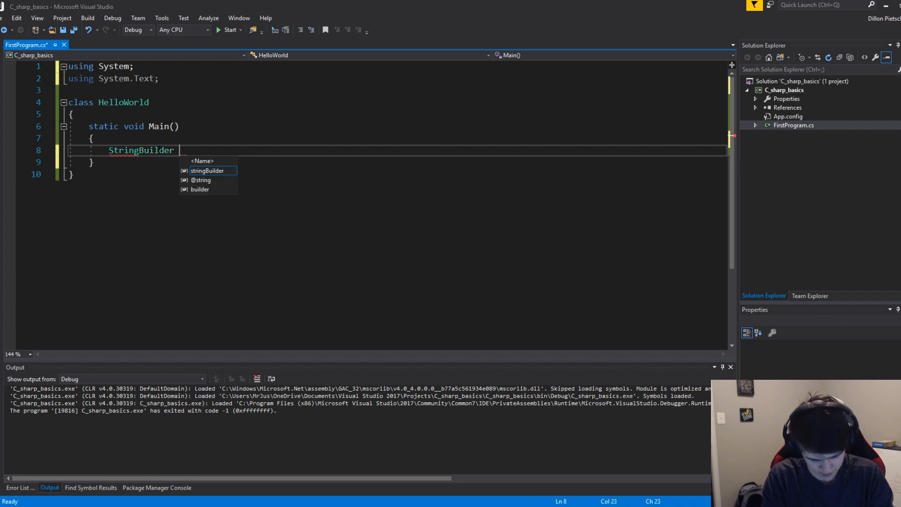
pyautogui.write('strBuilder1')
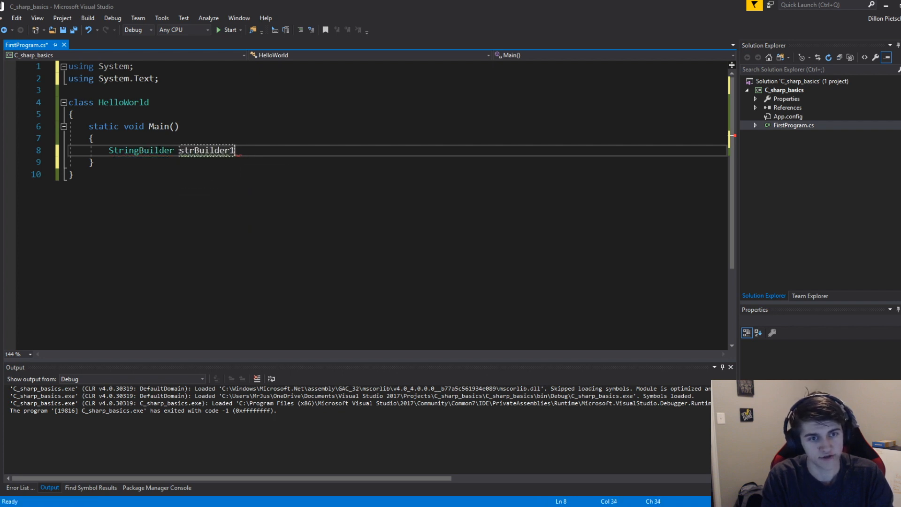
pyautogui.write('= new')
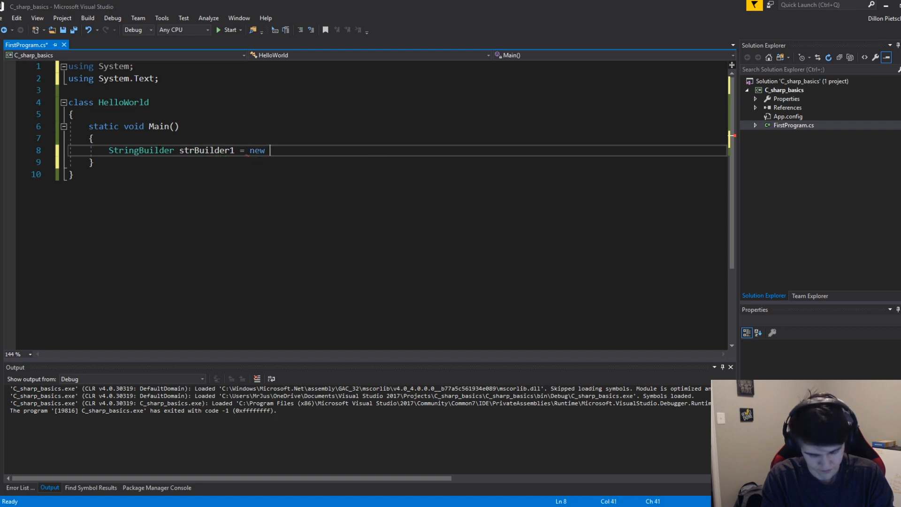
pyautogui.write('StringBuilder (')
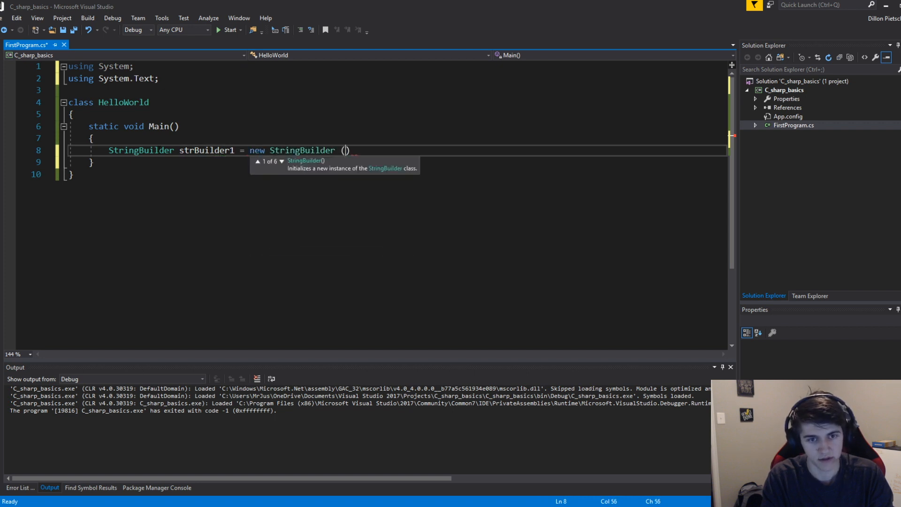
pyautogui.write('"strBuild"')
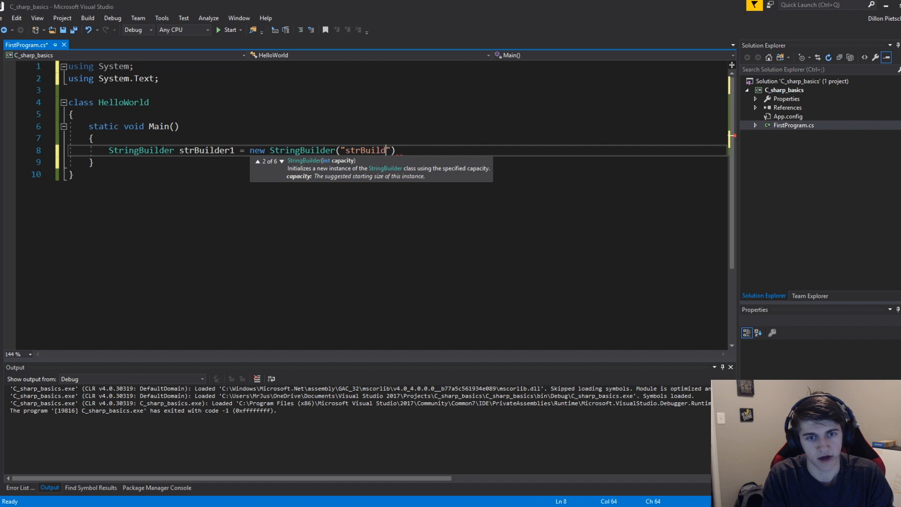
pyautogui.write('er1");')
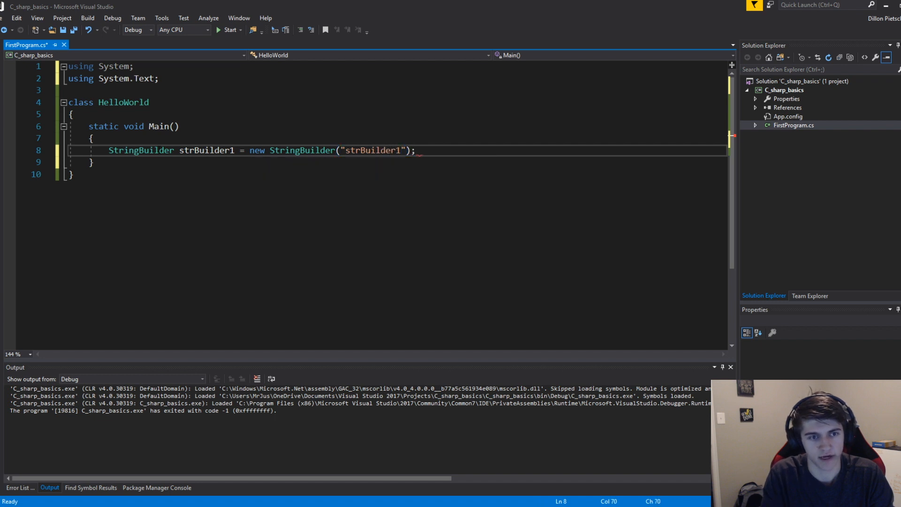
# - Print strBuilder1, create strBuilder2, and assign strBuilder3 = strBuilder2
pyautogui.write('Console.Wri')
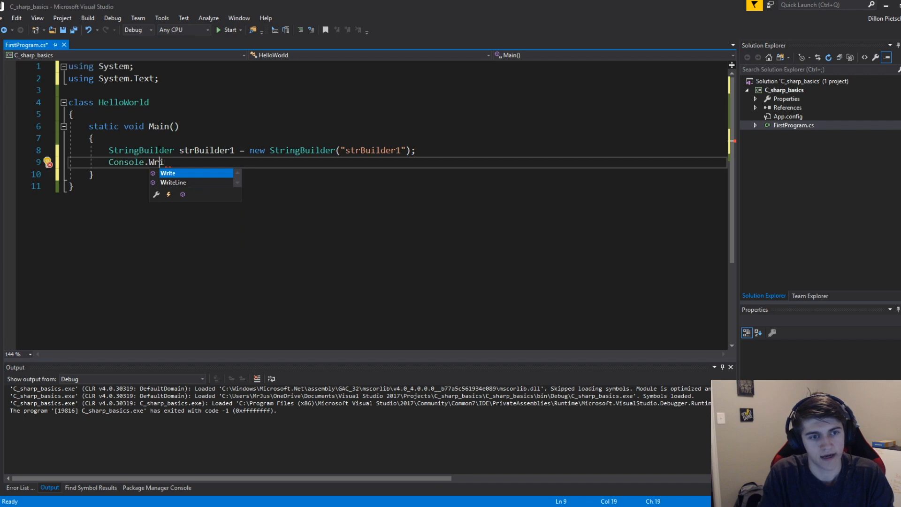
pyautogui.write('teLine(strBuilder1);')
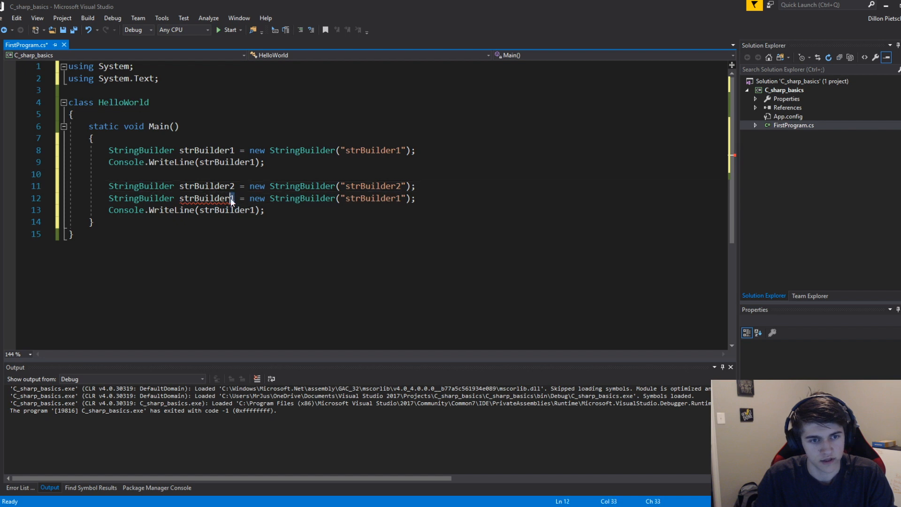
pyautogui.write('3')
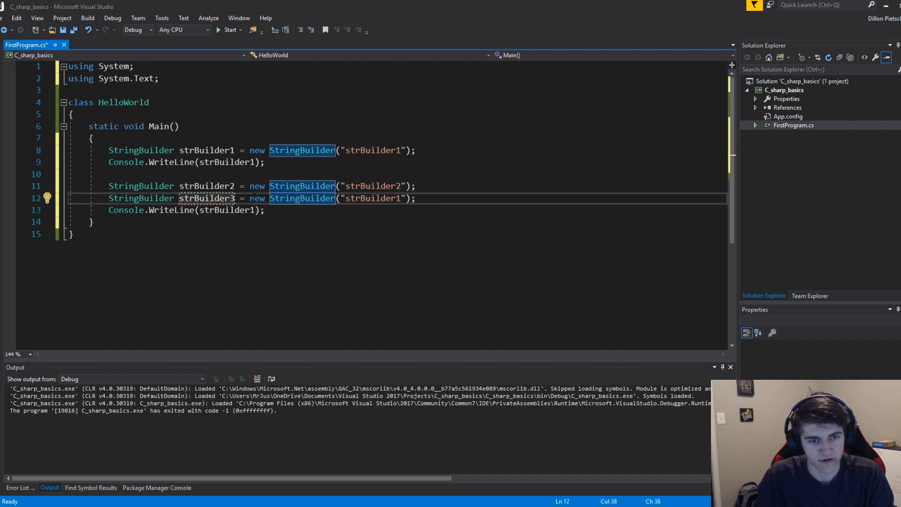
pyautogui.write('str')
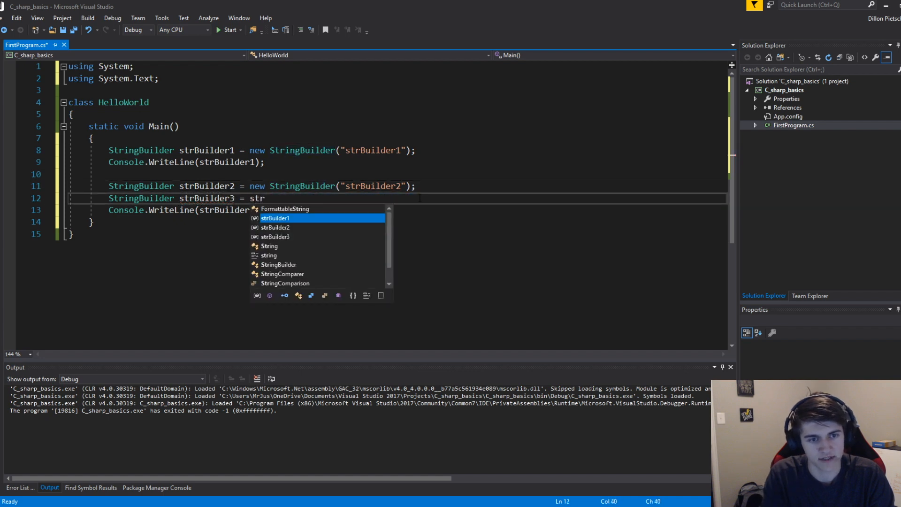
pyautogui.write('Builder2;')
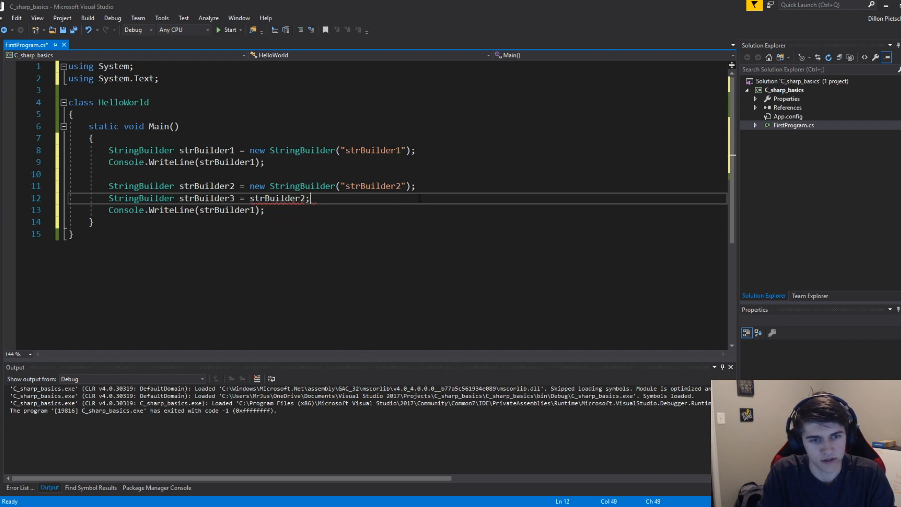
# - Insert blank lines separating the examples, including one after the first WriteLine on line 9
pyautogui.press('enter')
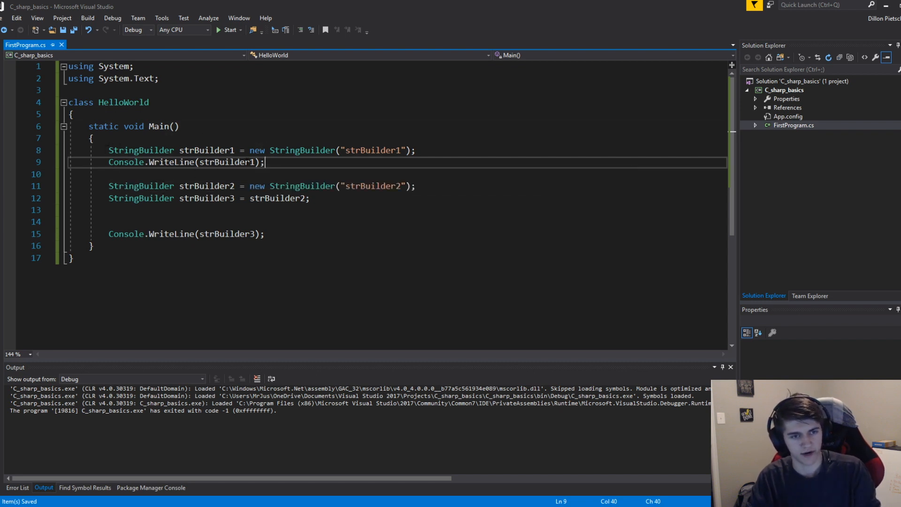
pyautogui.click(414, 150)
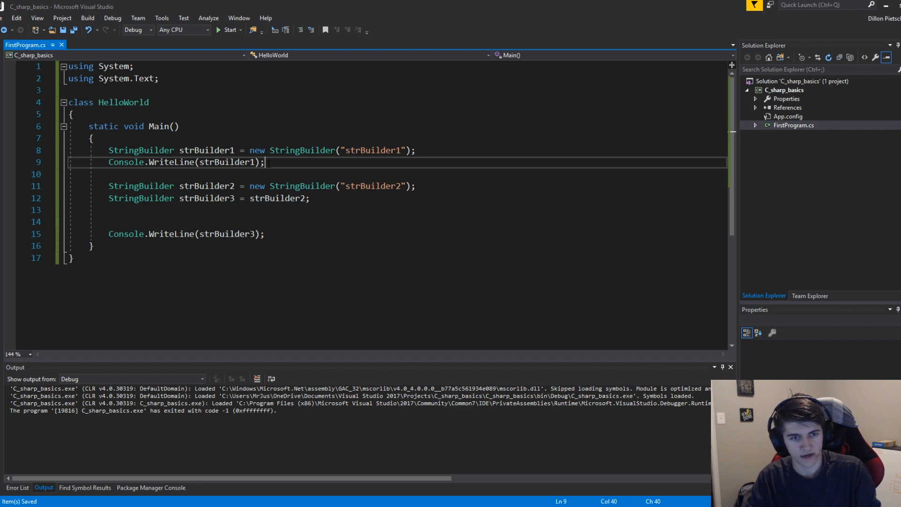
pyautogui.press('enter')
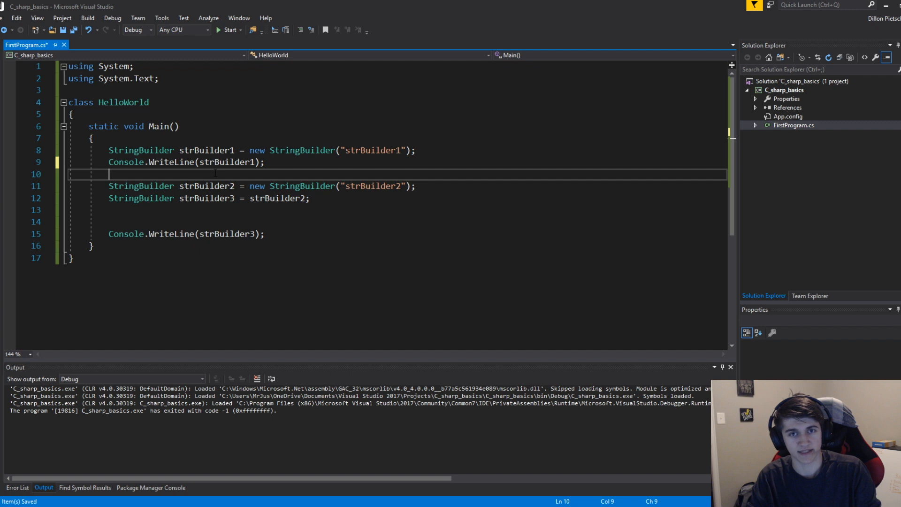
pyautogui.moveTo(282, 198)
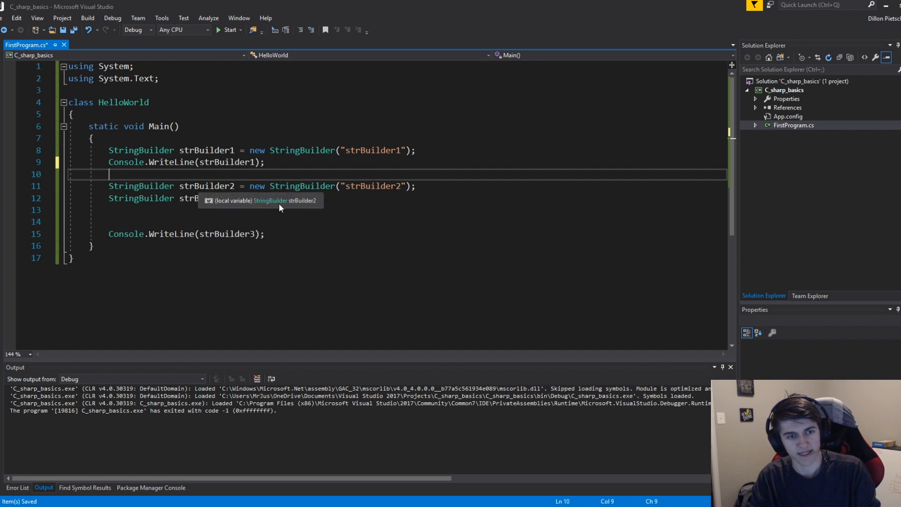